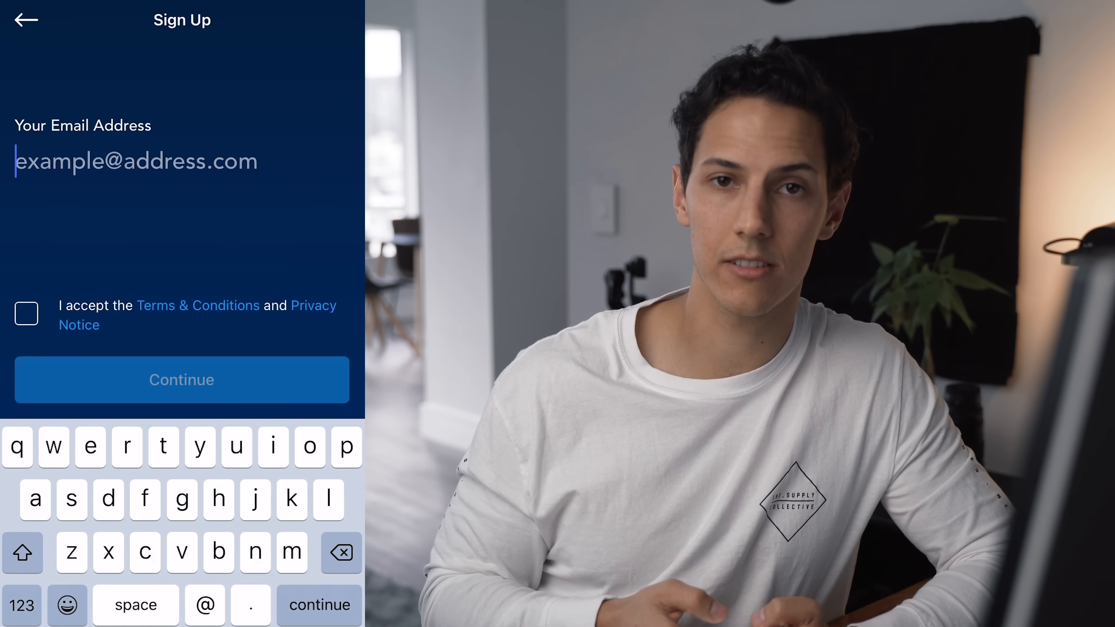
Step: Enter the sign-up email address to begin Crypto.com registration
left_click(182, 379)
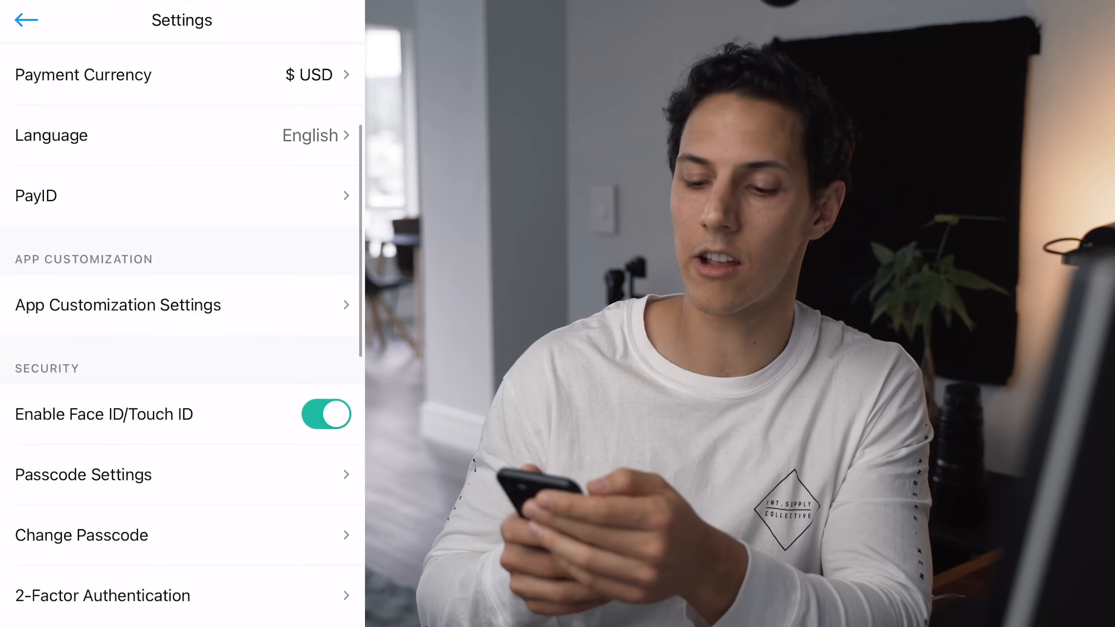
Step: Start 2-Factor Authentication setup using an authenticator app
left_click(98, 596)
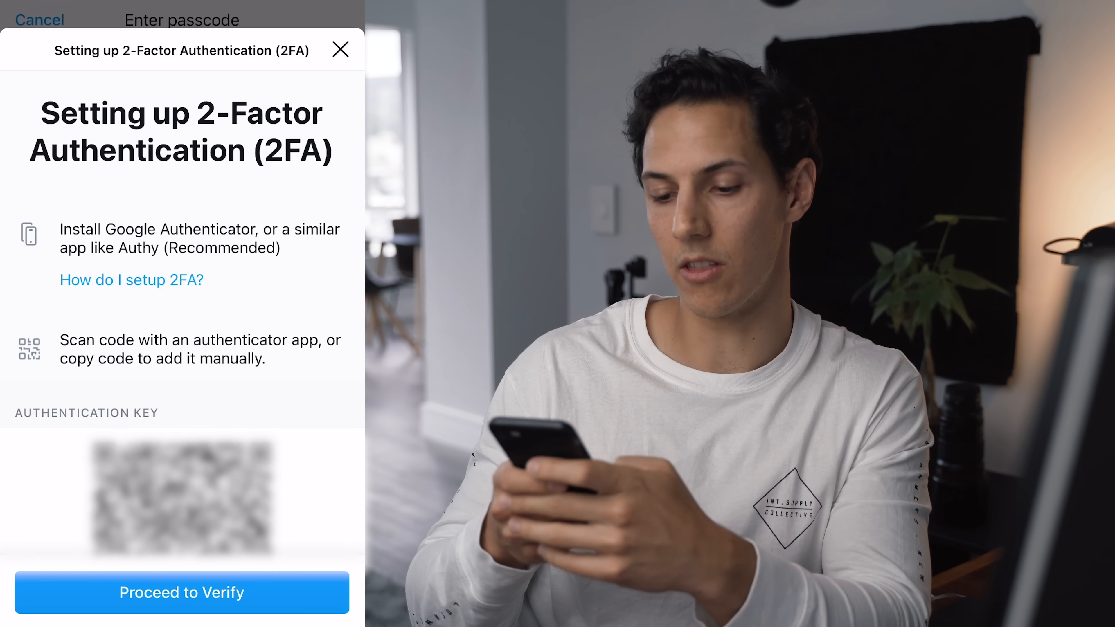
type("authenticator")
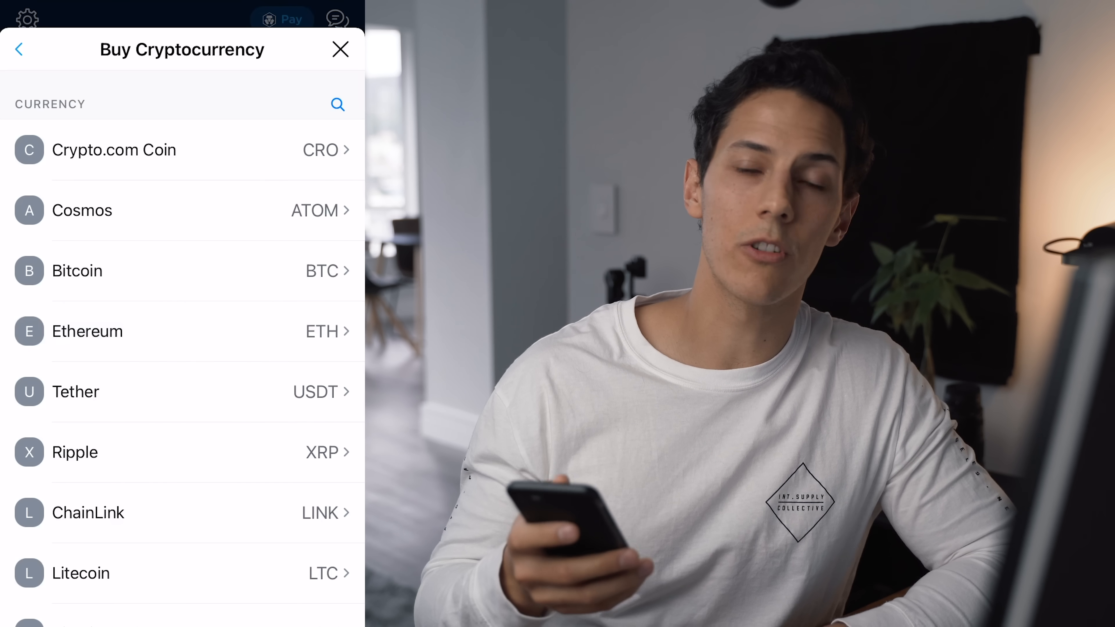
Step: Pick a coin to buy, review the Add Credit or Debit Card form, then return to Accounts
left_click(87, 331)
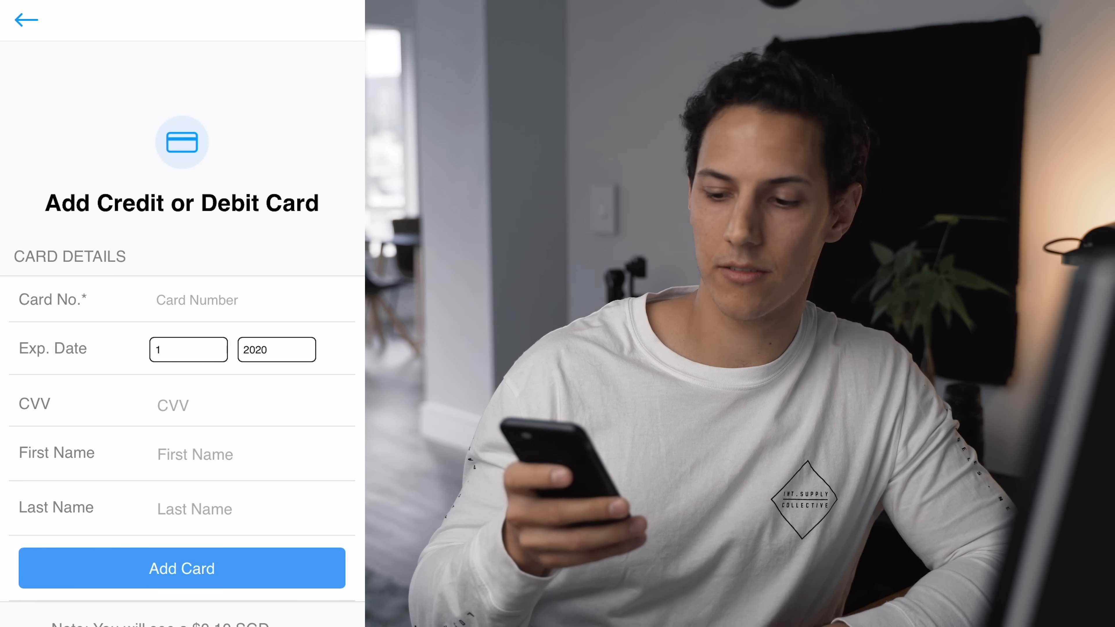
scroll("down", 3)
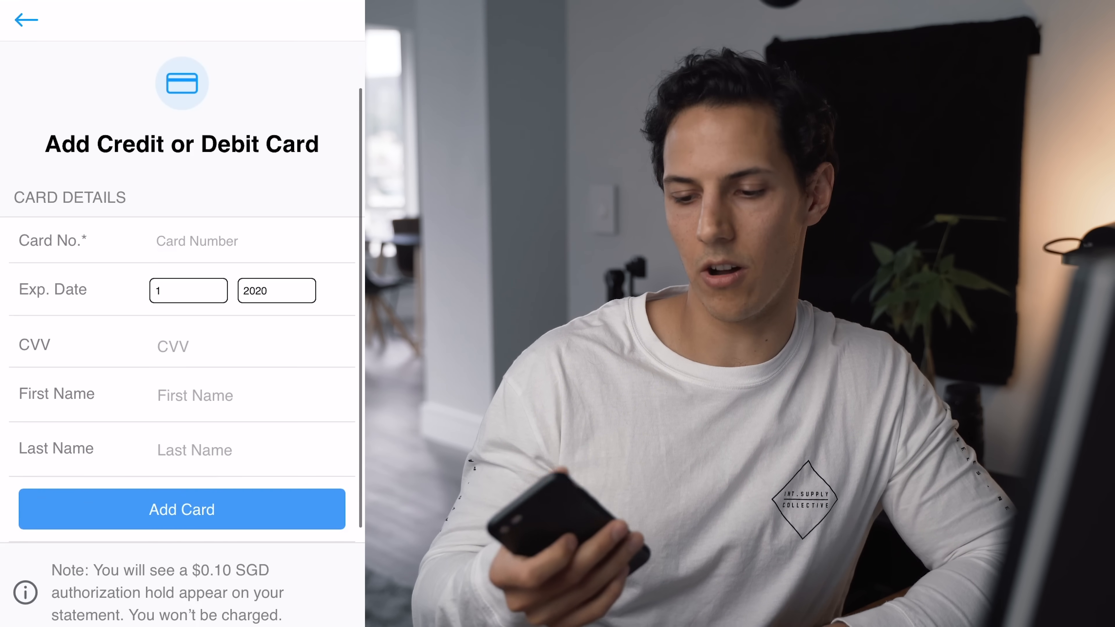
left_click(25, 19)
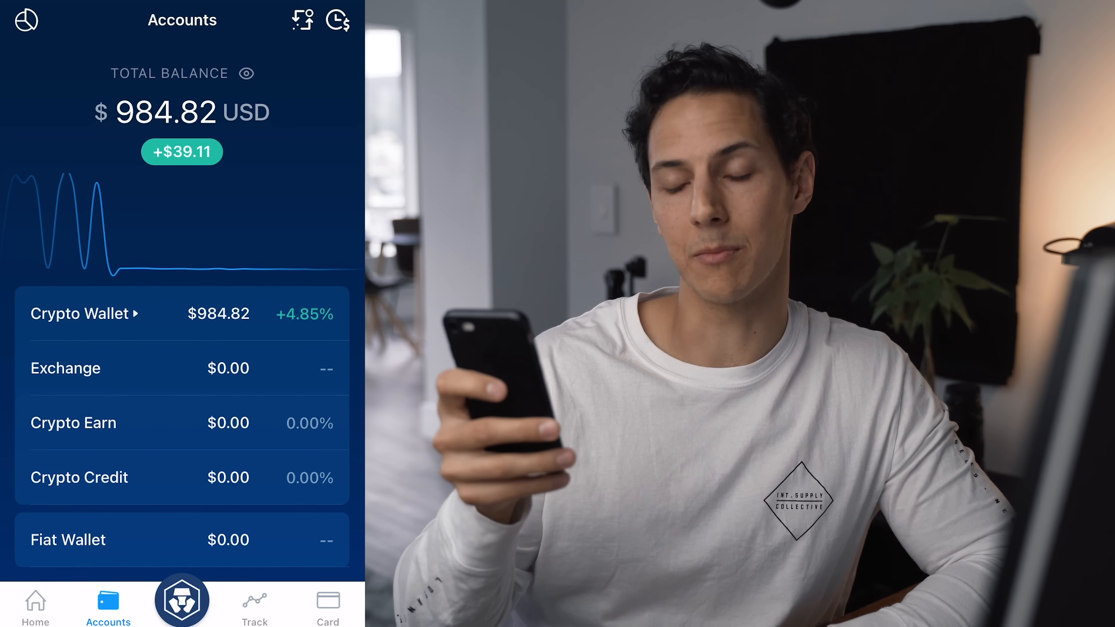
Step: Expand the Crypto Wallet holdings and view the 0.1 ETH Ethereum balance
left_click(82, 313)
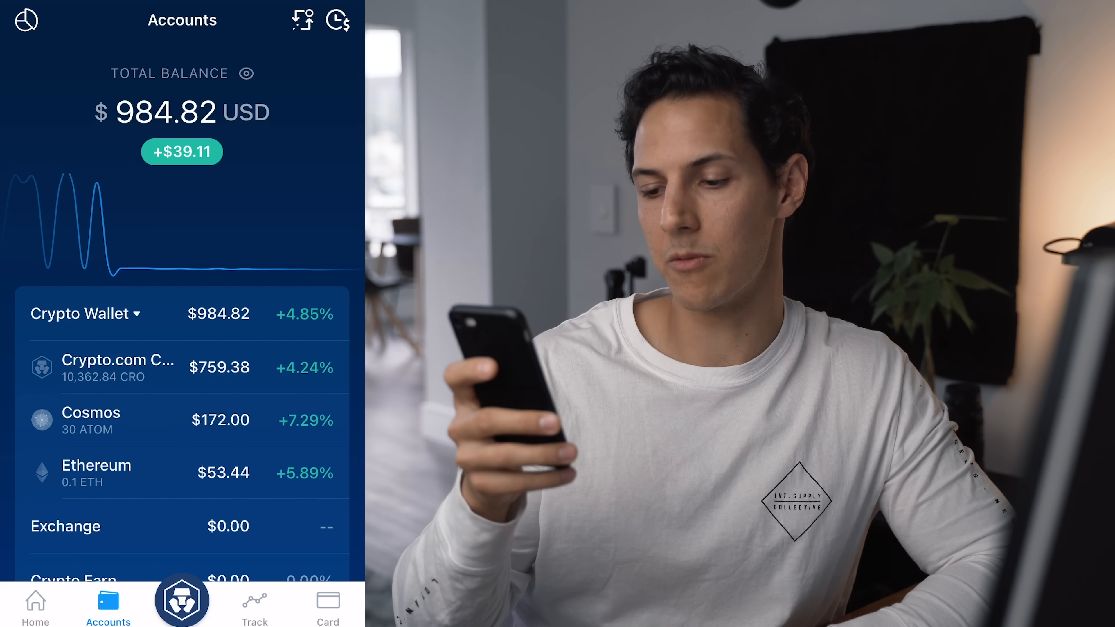
left_click(96, 473)
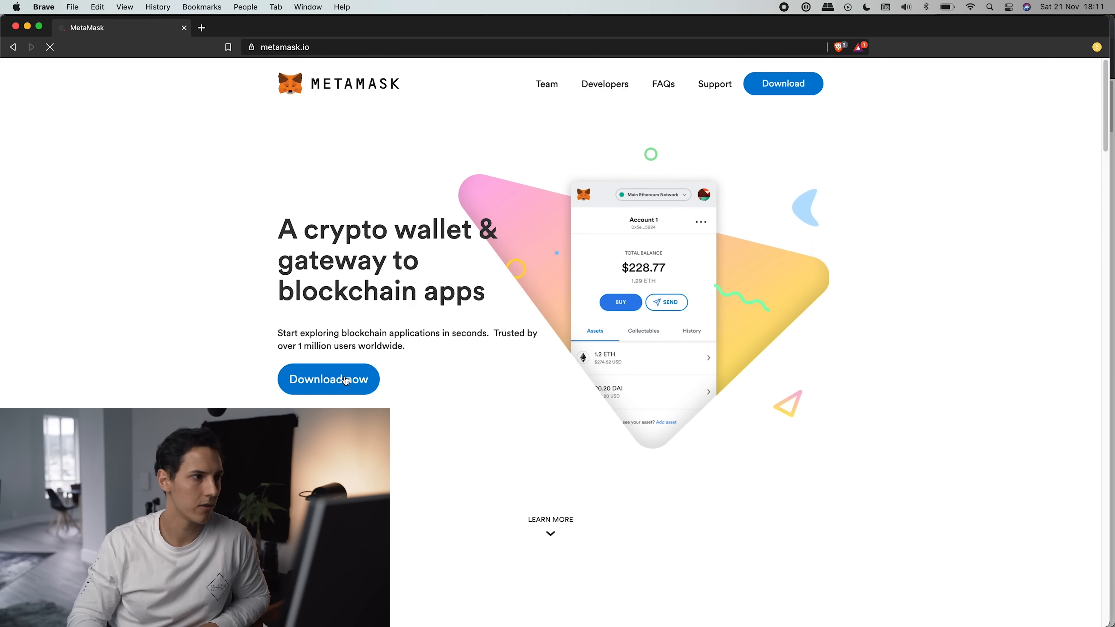
Step: Add the MetaMask extension to Brave from its Chrome Web Store listing
left_click(328, 379)
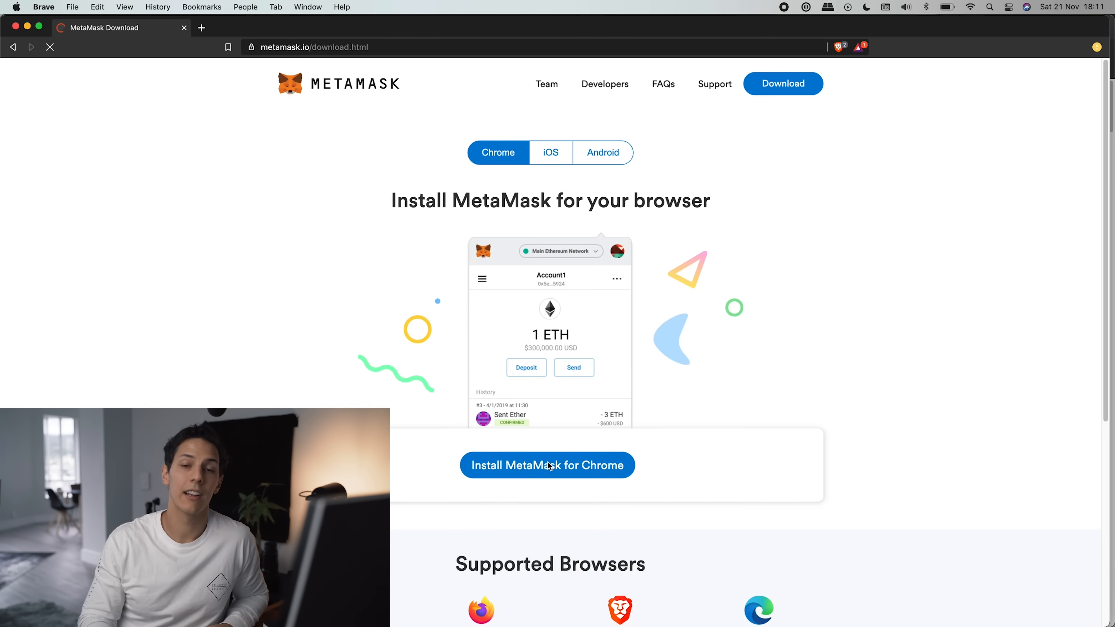
left_click(547, 466)
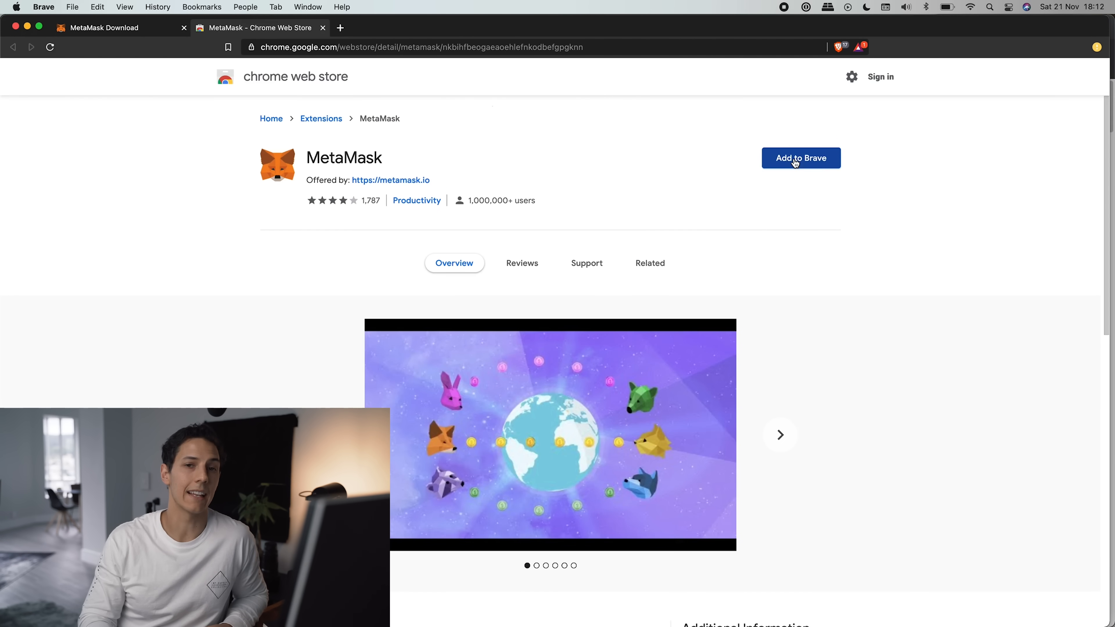
left_click(802, 158)
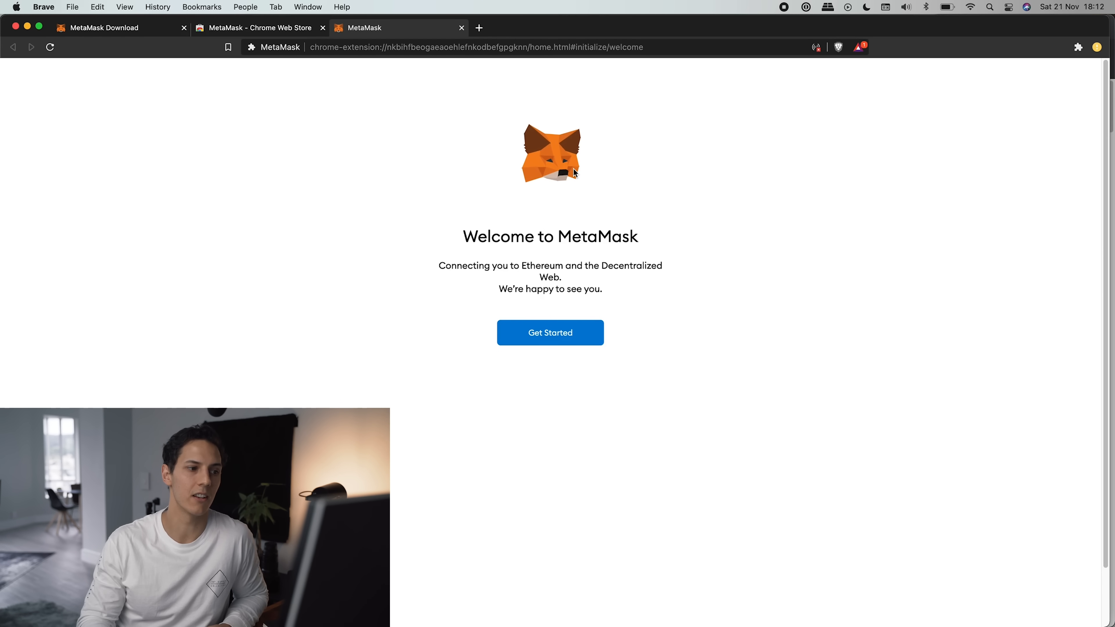
Step: Begin MetaMask setup, choose Create a Wallet and agree to share usage data
left_click(550, 332)
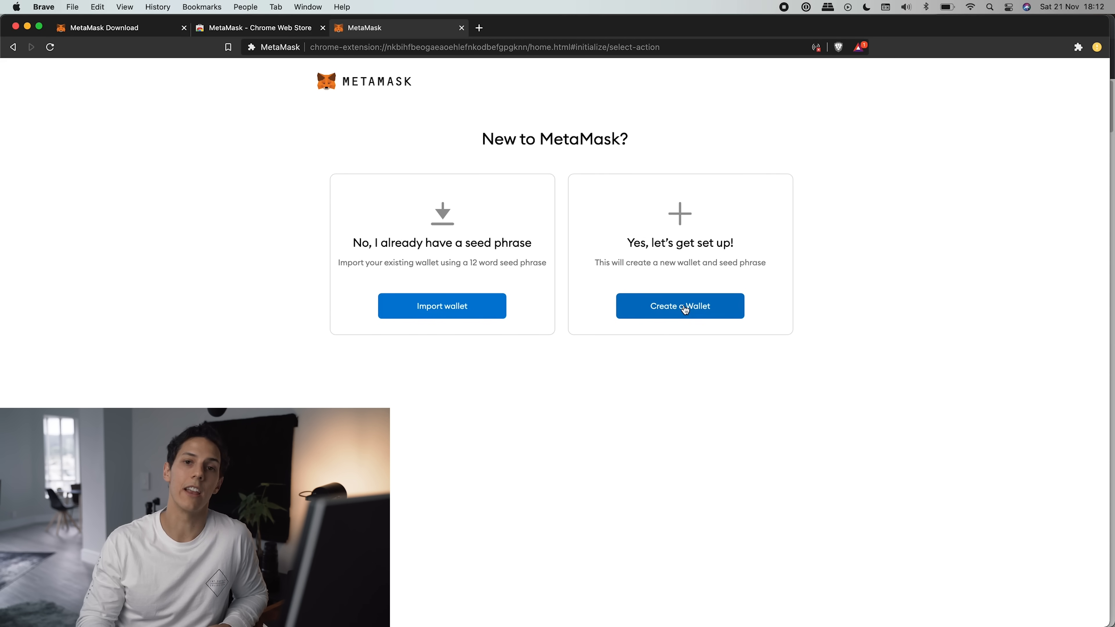
left_click(680, 306)
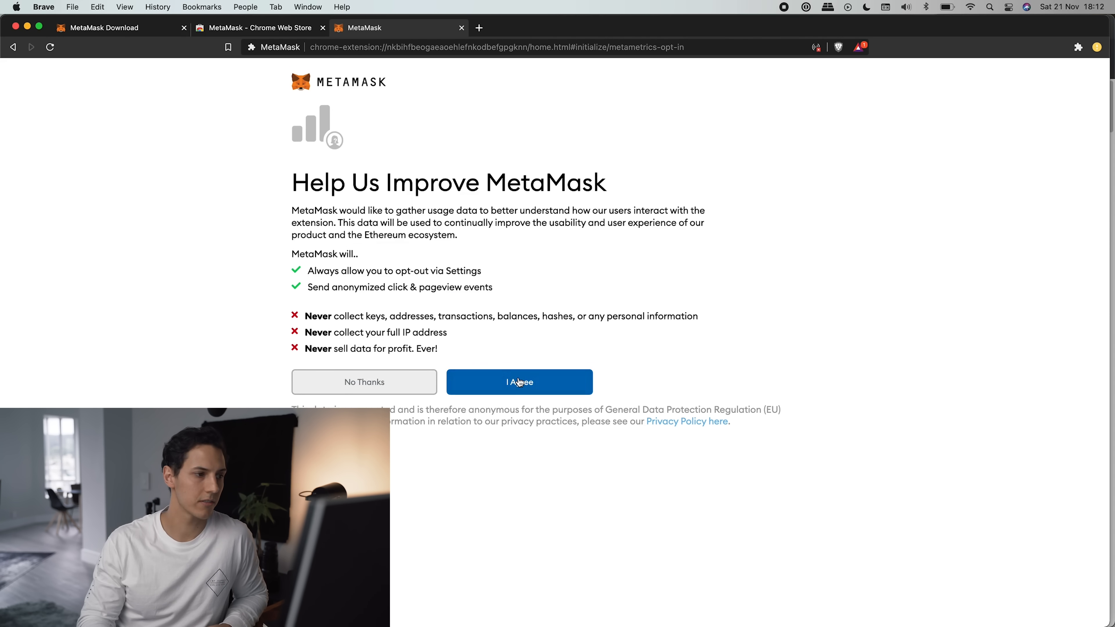
left_click(519, 382)
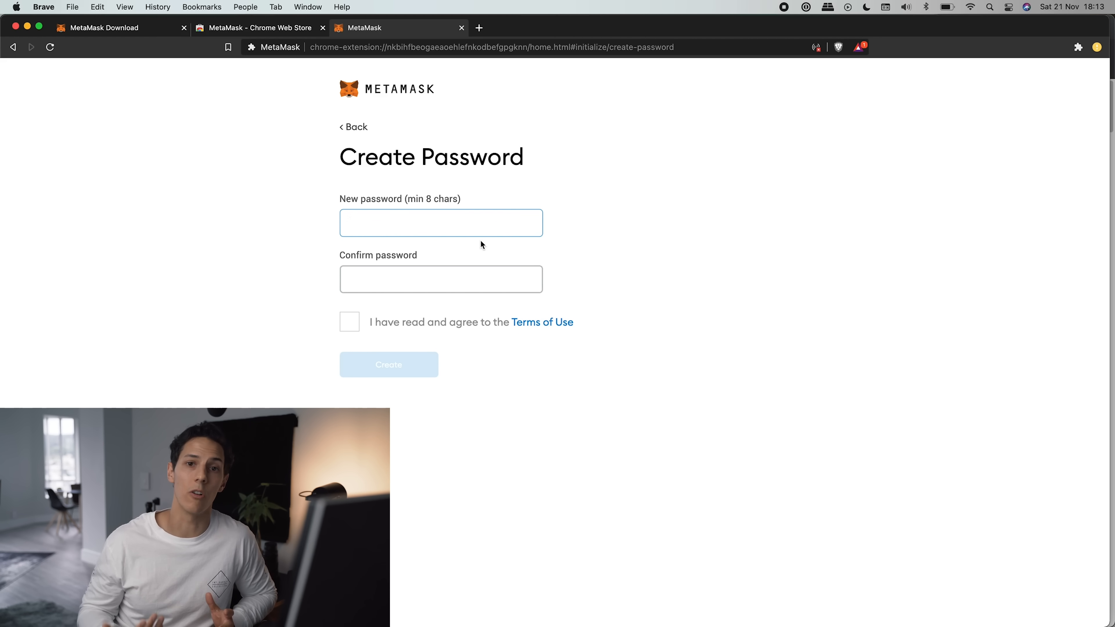
Step: Enter the wallet password in both fields, accept the Terms of Use and create the wallet
left_click(441, 223)
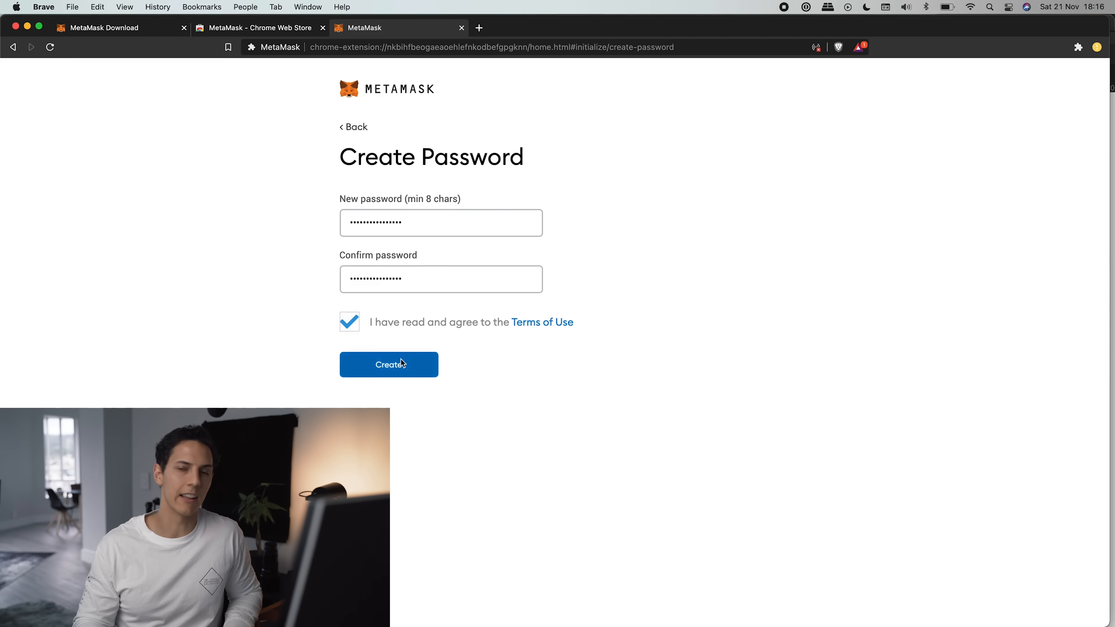
left_click(389, 365)
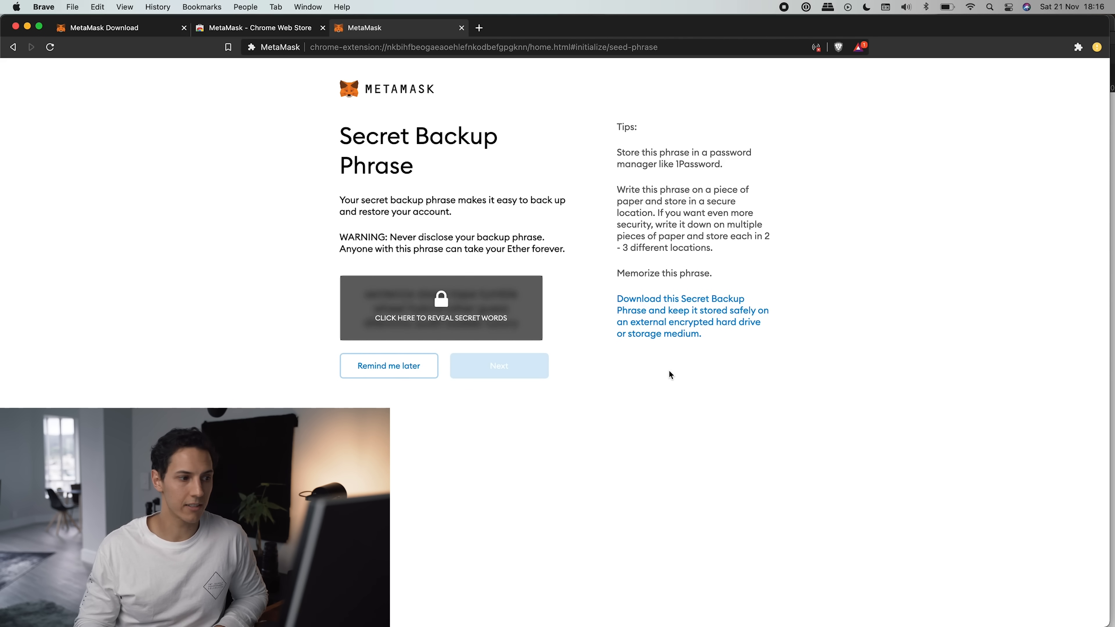
Step: Reveal the secret backup phrase, select the words in order and confirm it
left_click(440, 310)
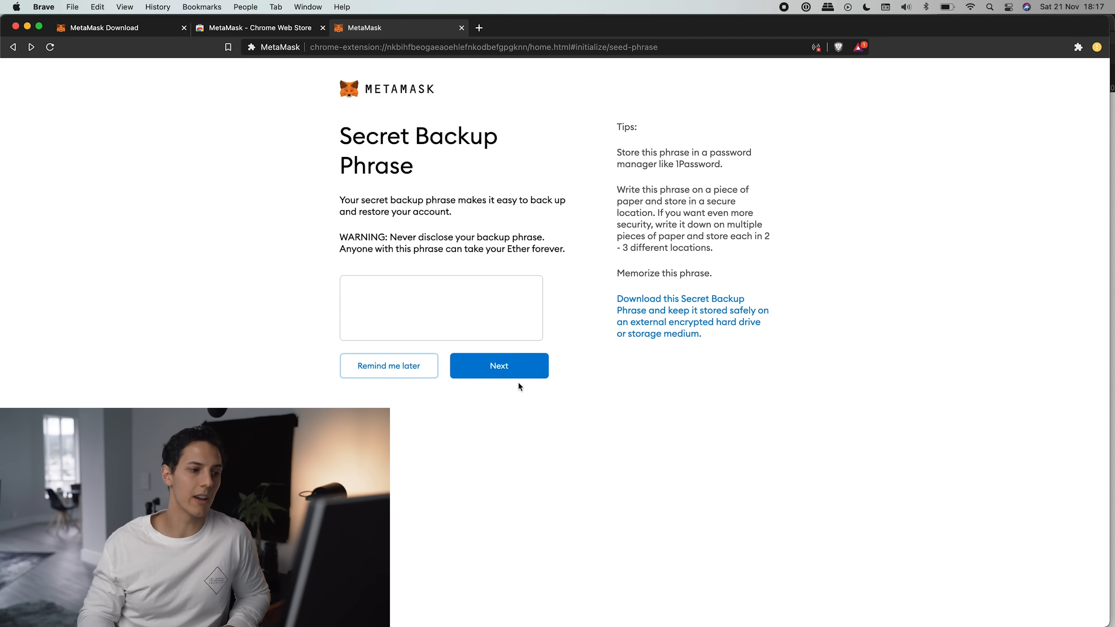
left_click(500, 366)
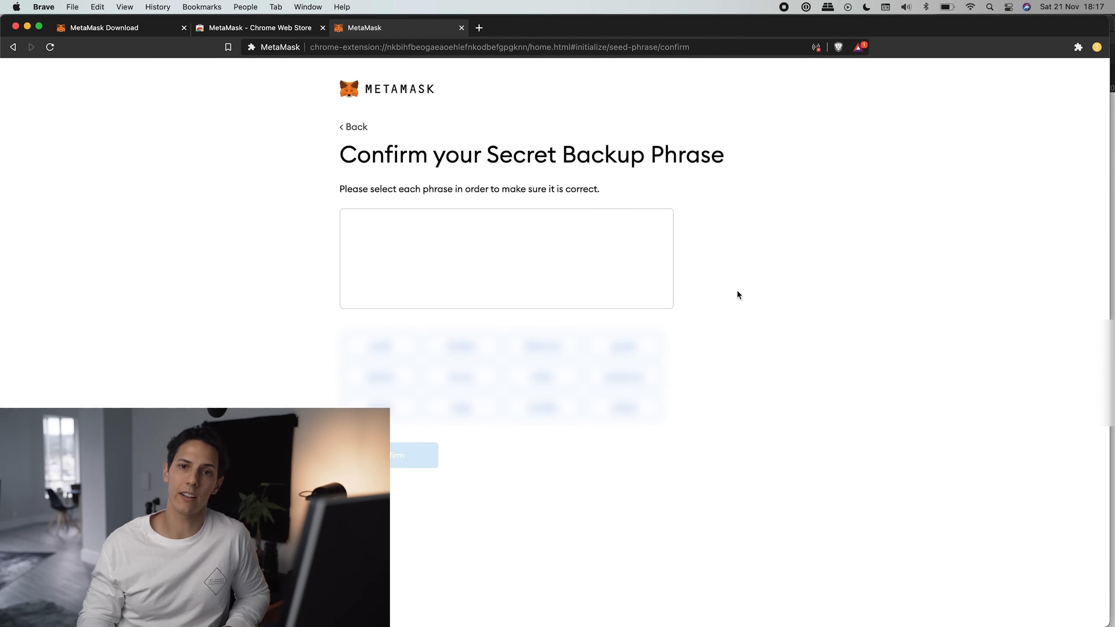
left_click(412, 455)
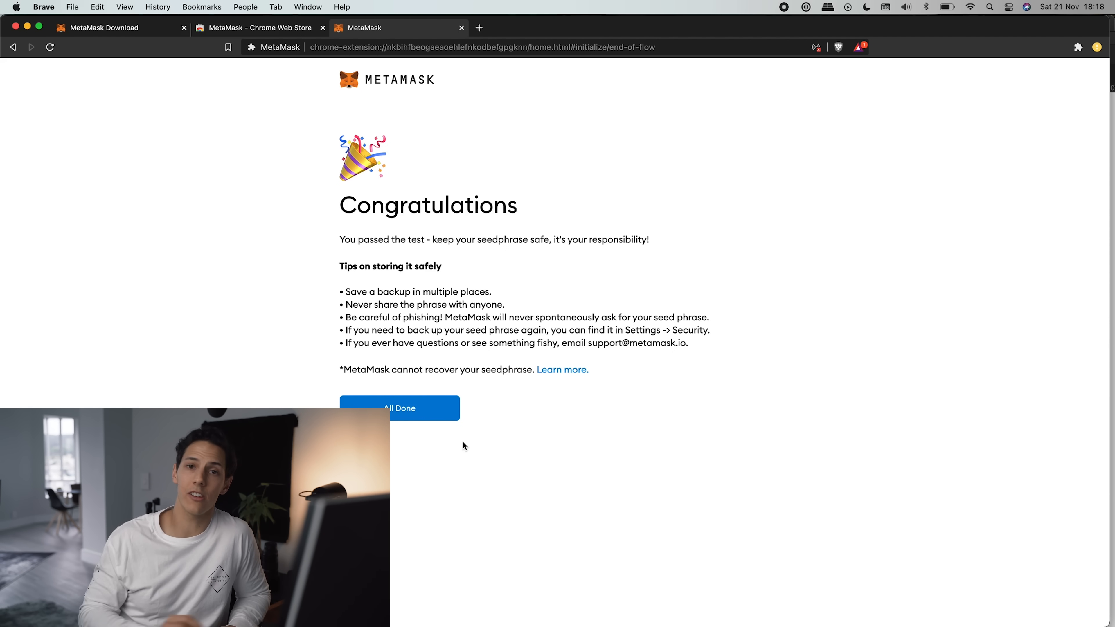
Step: Finish setup with All Done, landing on Account 1 holding 0 ETH
left_click(400, 408)
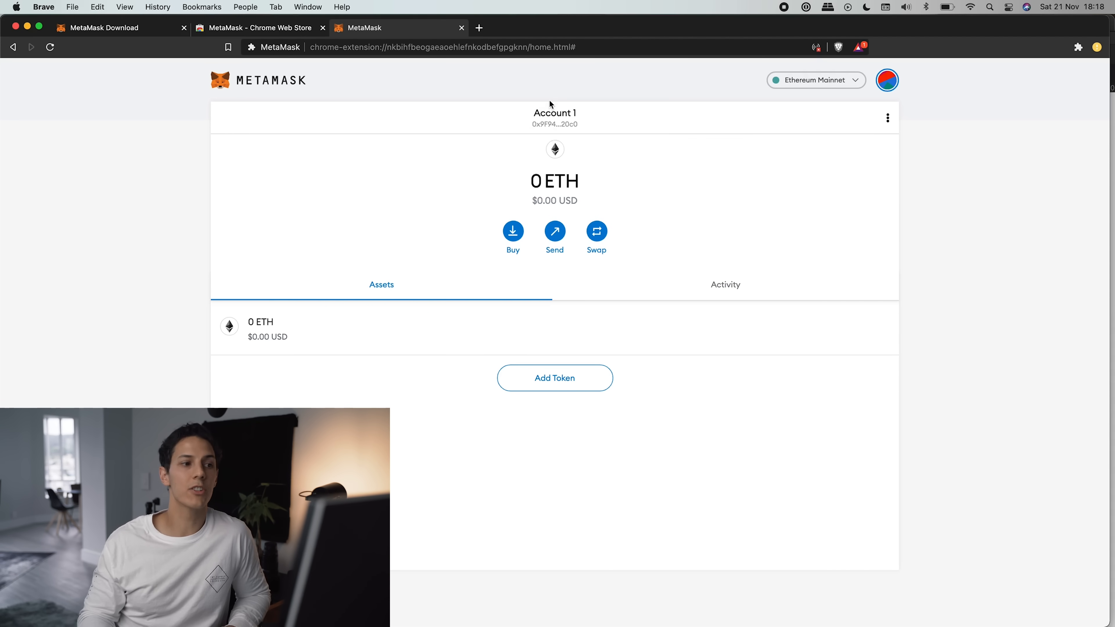
mouse_move(539, 127)
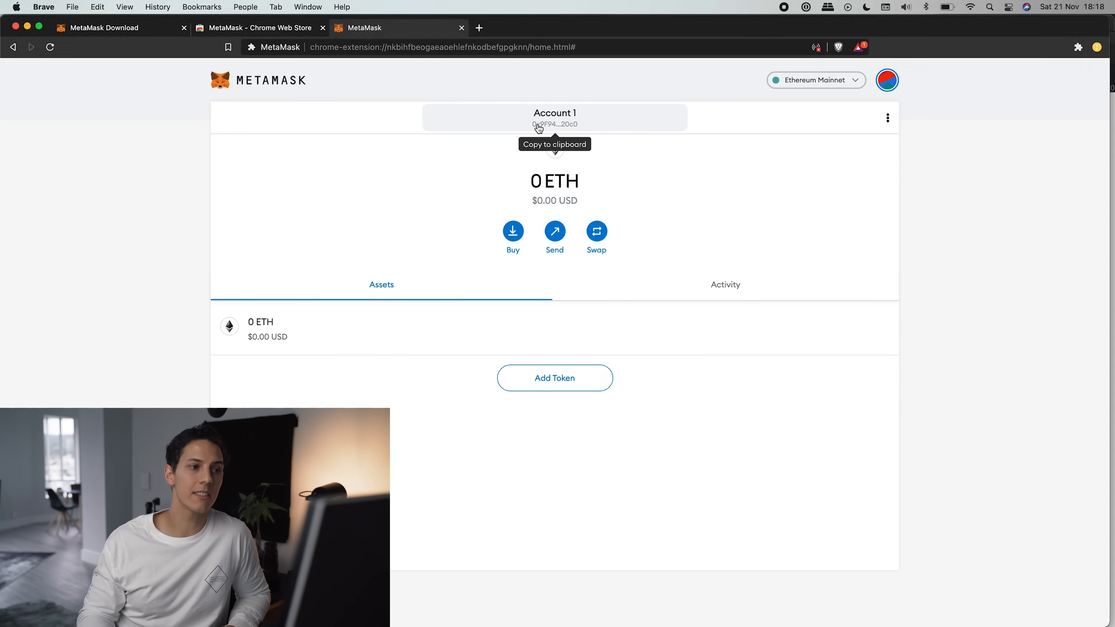
mouse_move(546, 128)
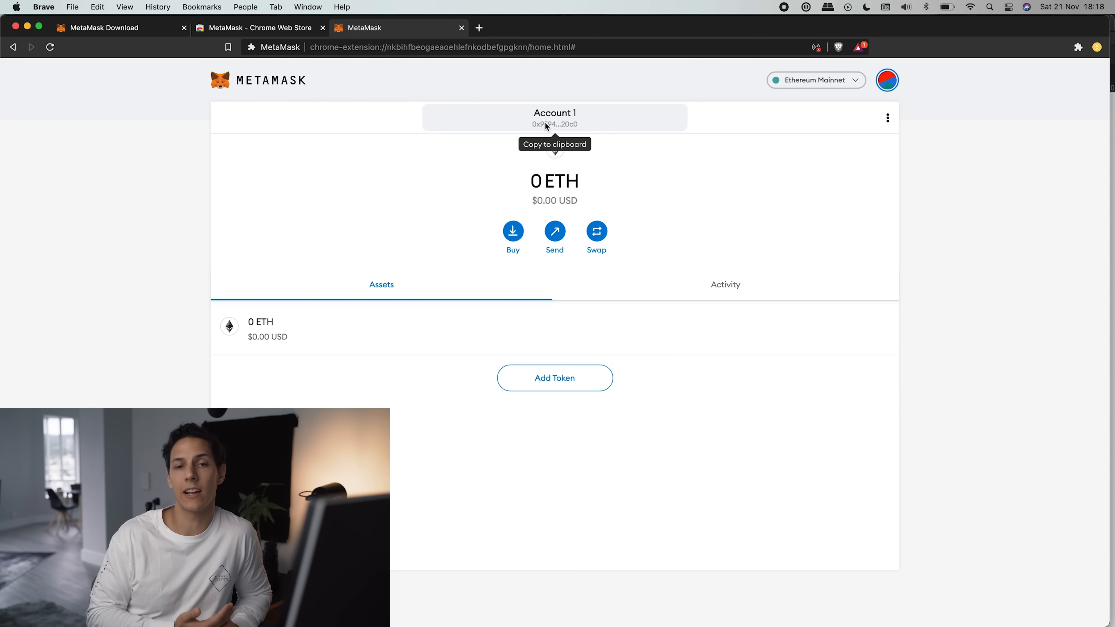
mouse_move(794, 165)
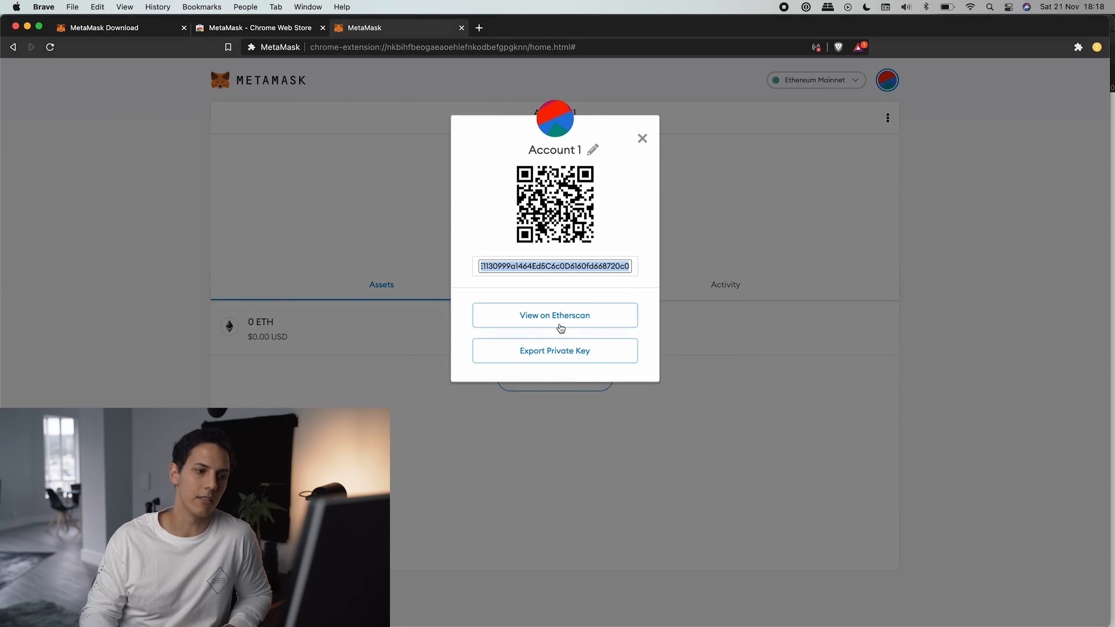
left_click(554, 351)
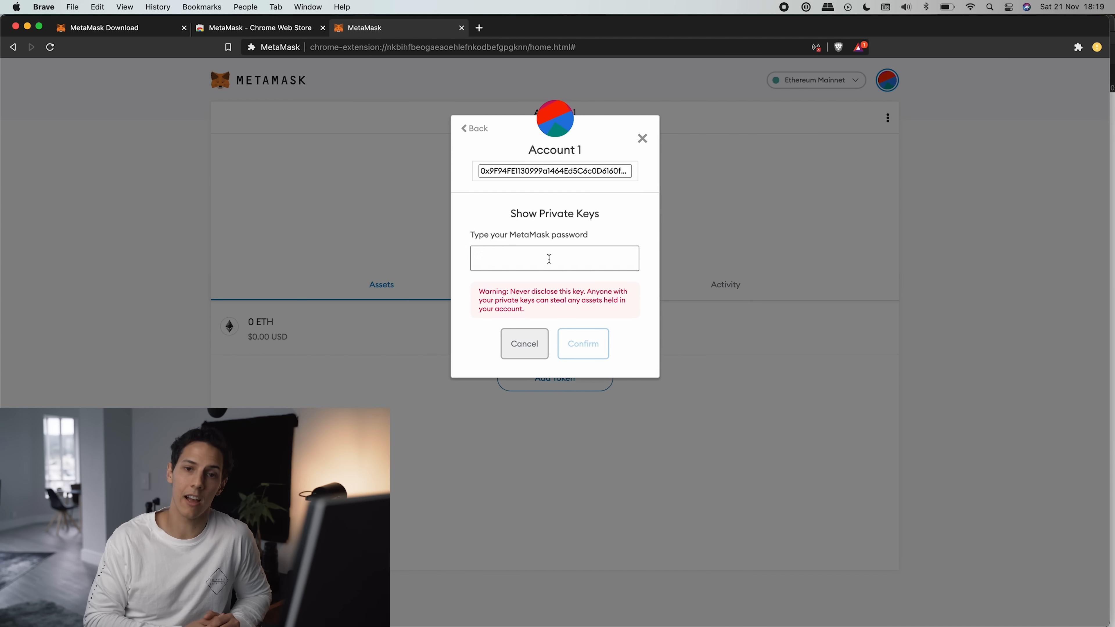
left_click(583, 343)
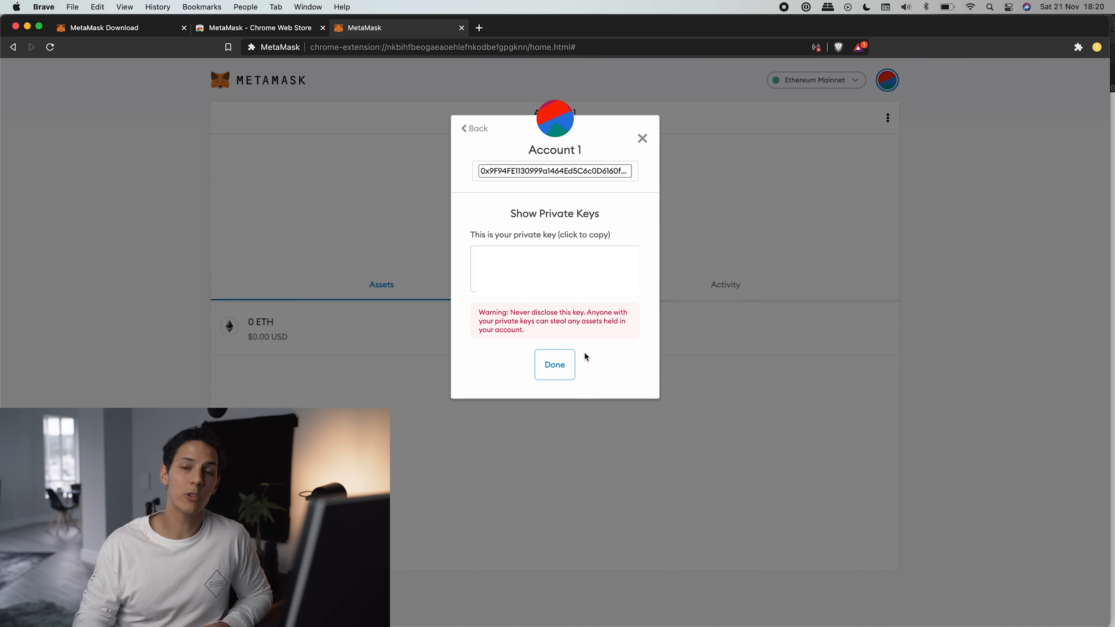
left_click(555, 365)
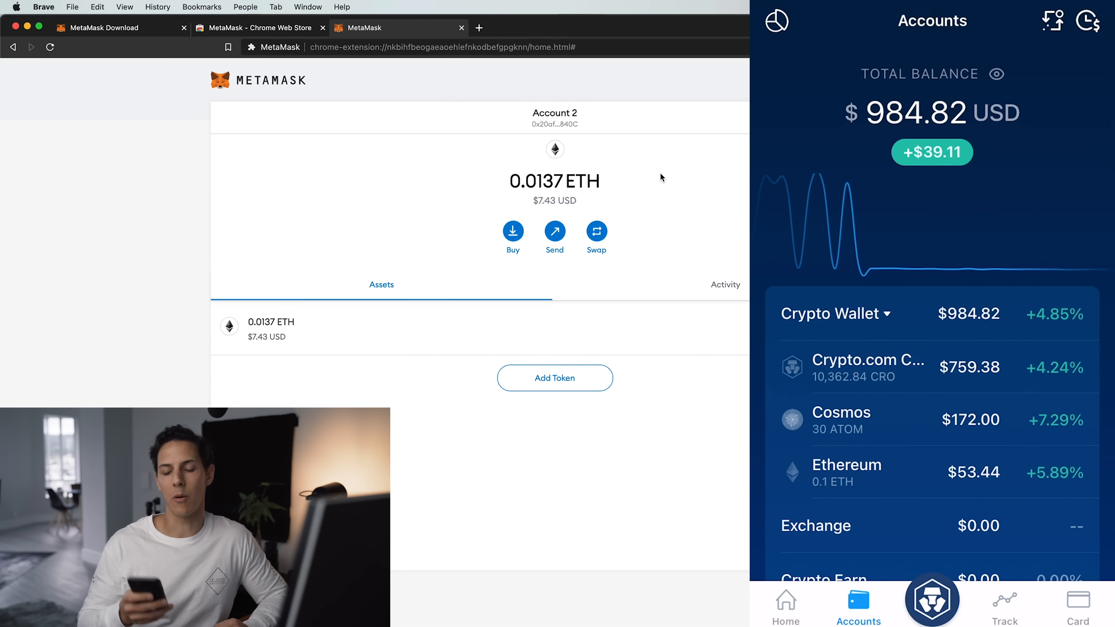
Step: Add a new ETH withdrawal address, opening the empty Wallet Address Details form
left_click(847, 471)
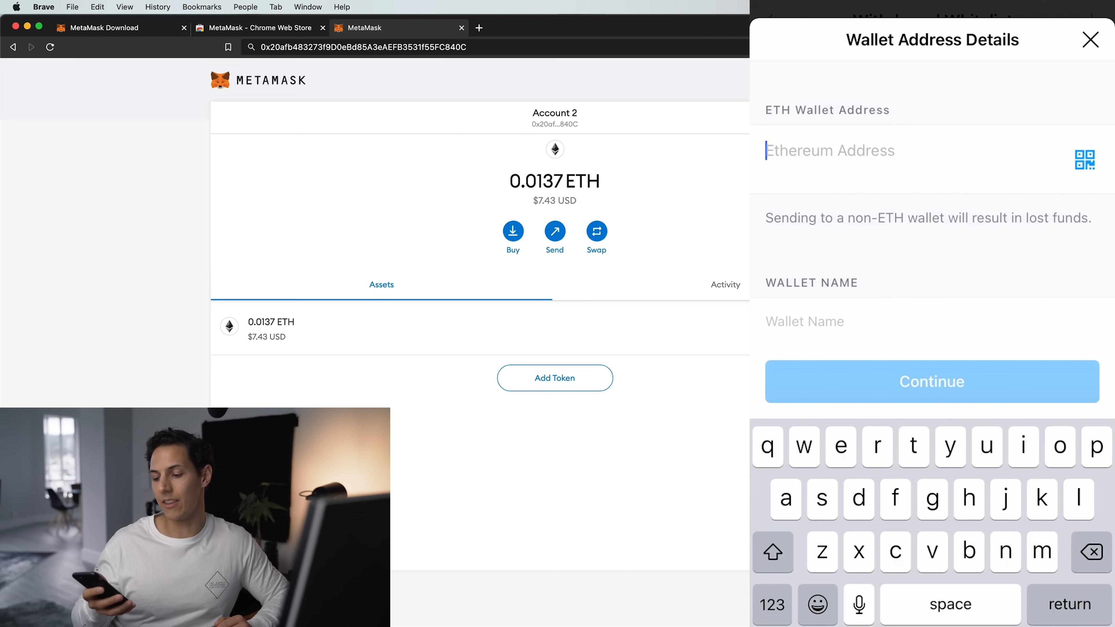
Step: Whitelist Account 2's copied address as 'My first Wallet' for ETH withdrawals
left_click(1085, 164)
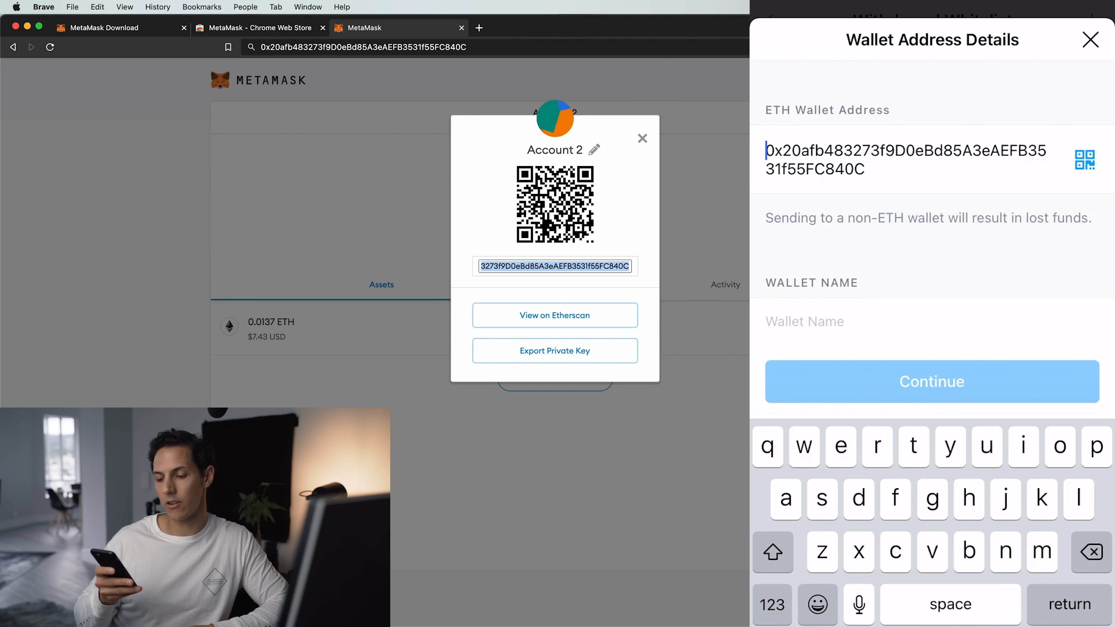
type("My first Wallet")
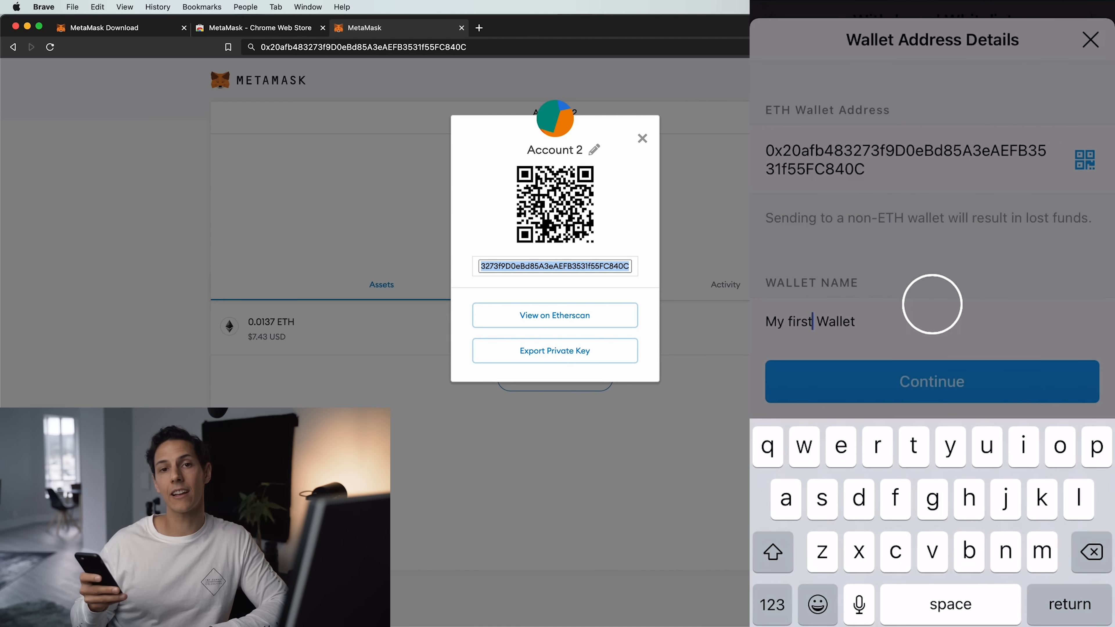
left_click(932, 382)
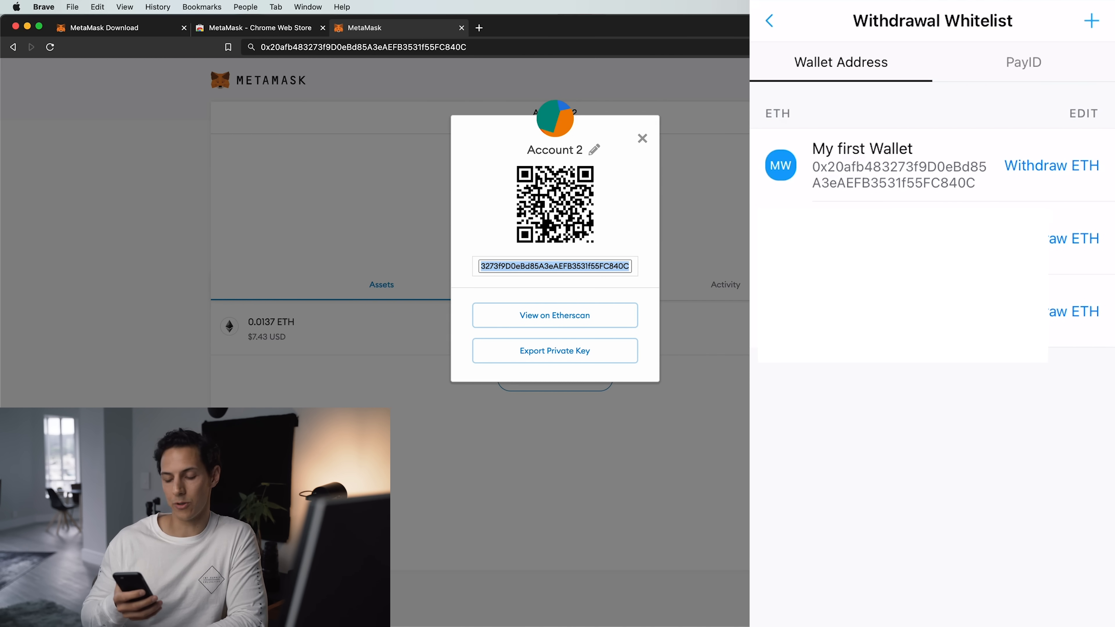
Step: Withdraw the full 0.1 ETH to My first Wallet and confirm, leaving a zero balance
left_click(1052, 166)
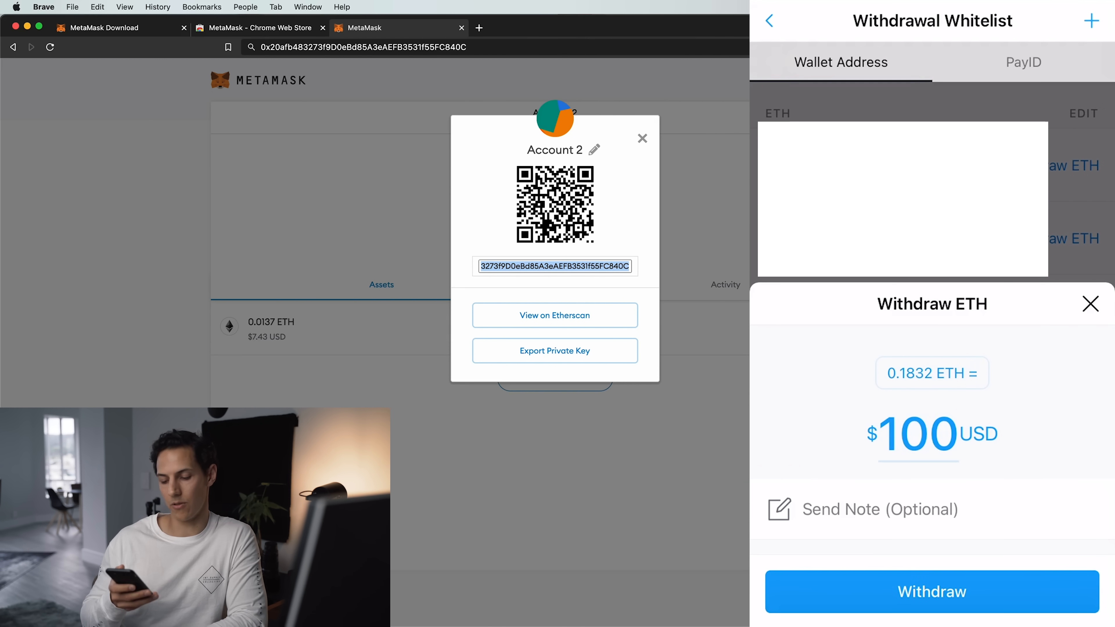
left_click(931, 591)
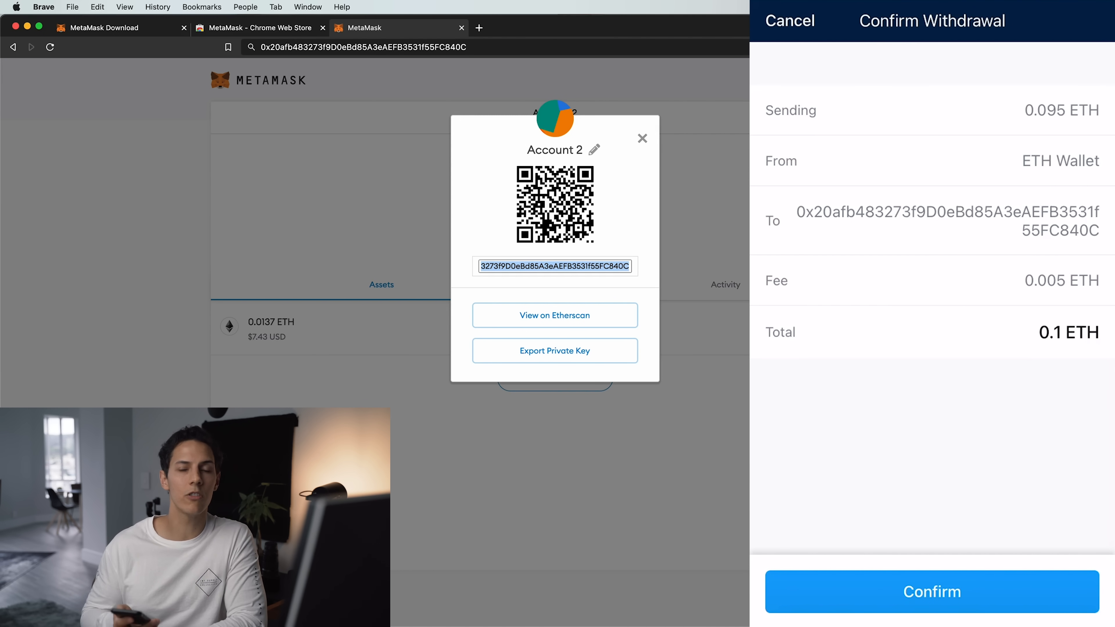
left_click(932, 593)
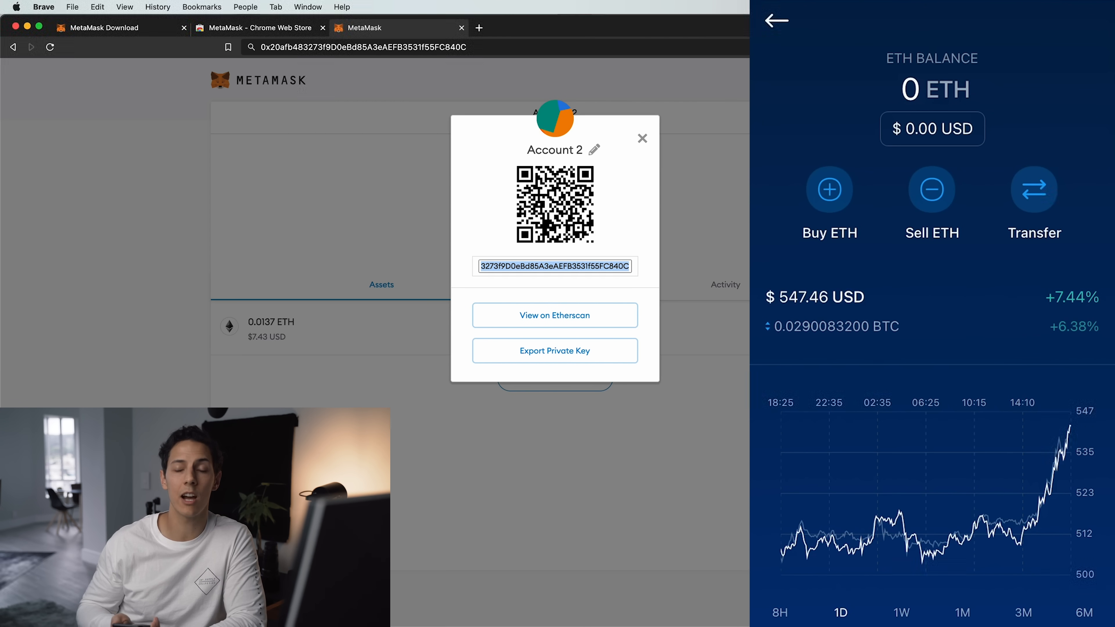
left_click(642, 139)
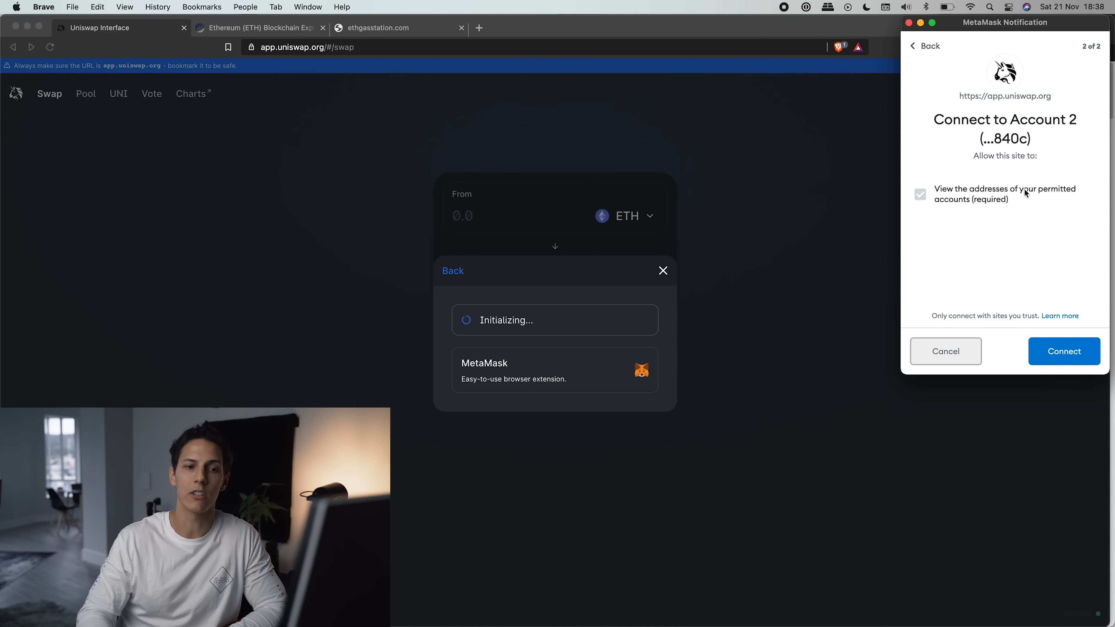
Step: Approve connecting MetaMask Account 2 to Uniswap, showing its 0.108694 ETH balance
left_click(1064, 352)
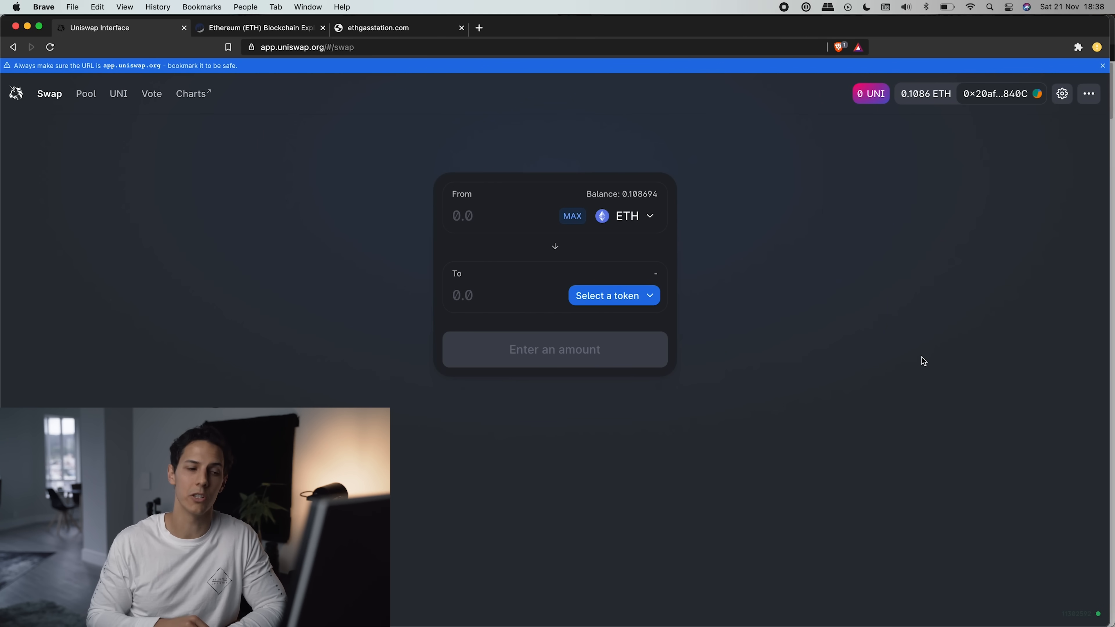
Step: Enter 0.01 ETH to swap and choose DAI as the token to receive
left_click(463, 216)
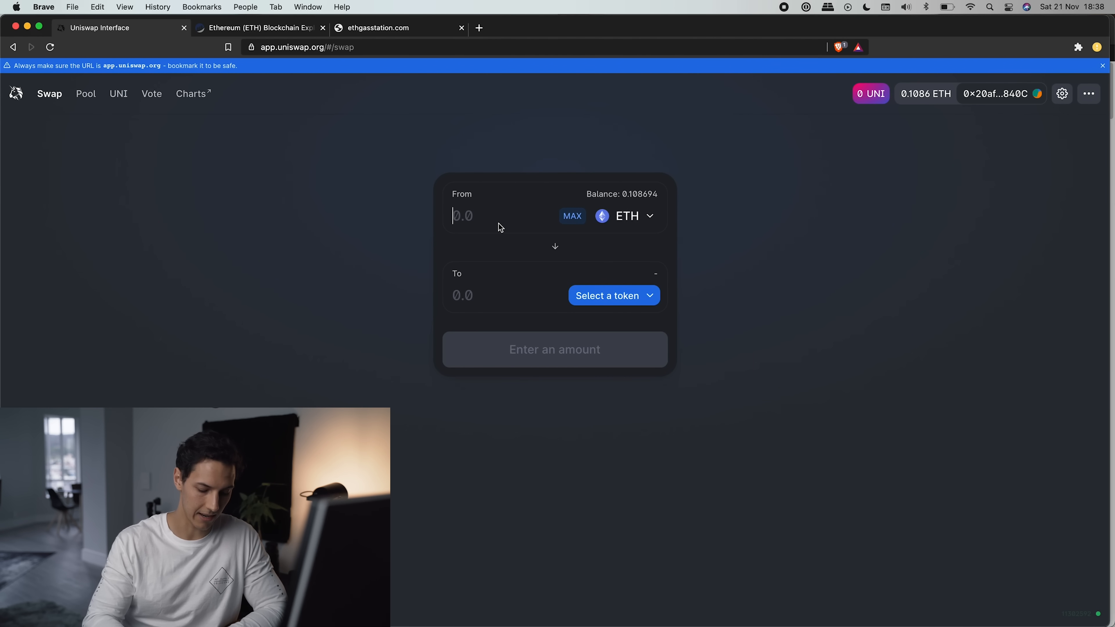
type("0.01")
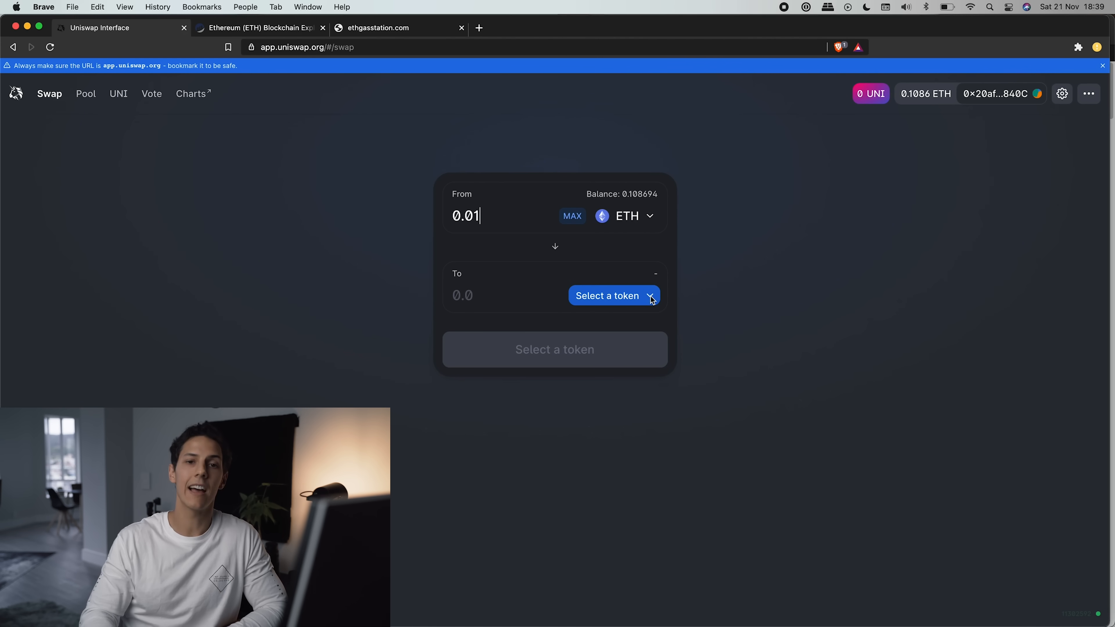
left_click(615, 295)
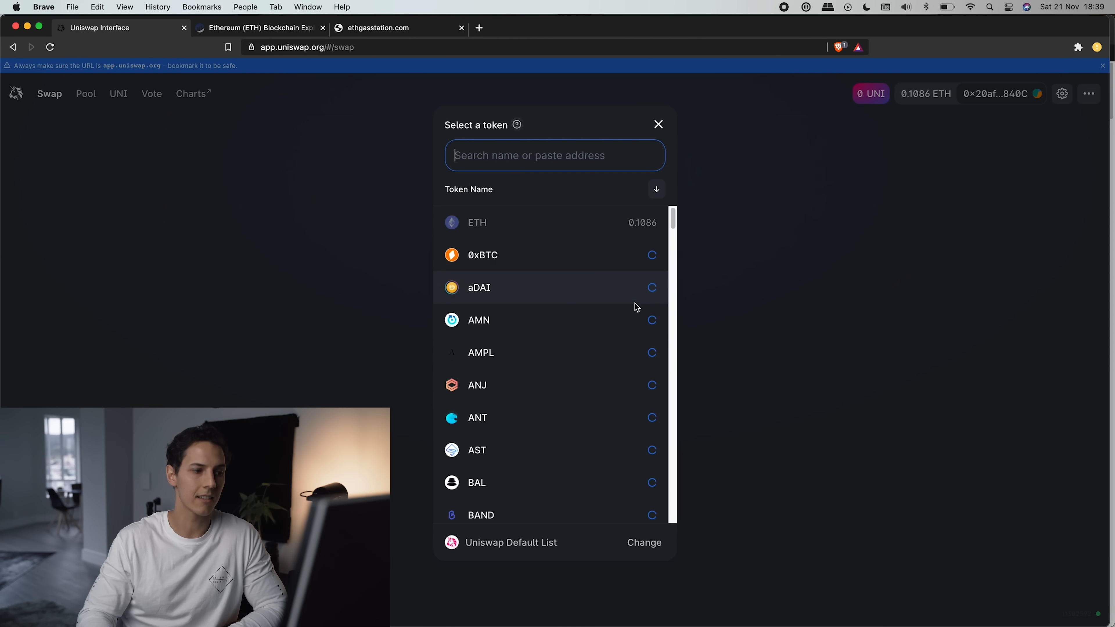
scroll("down", 3)
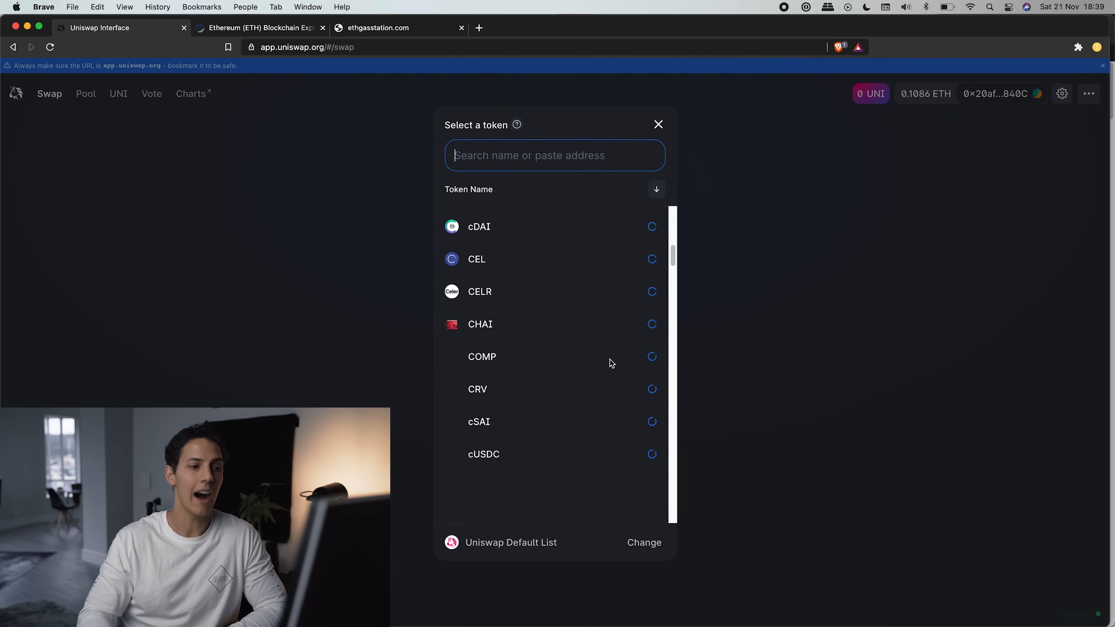
scroll("down", 3)
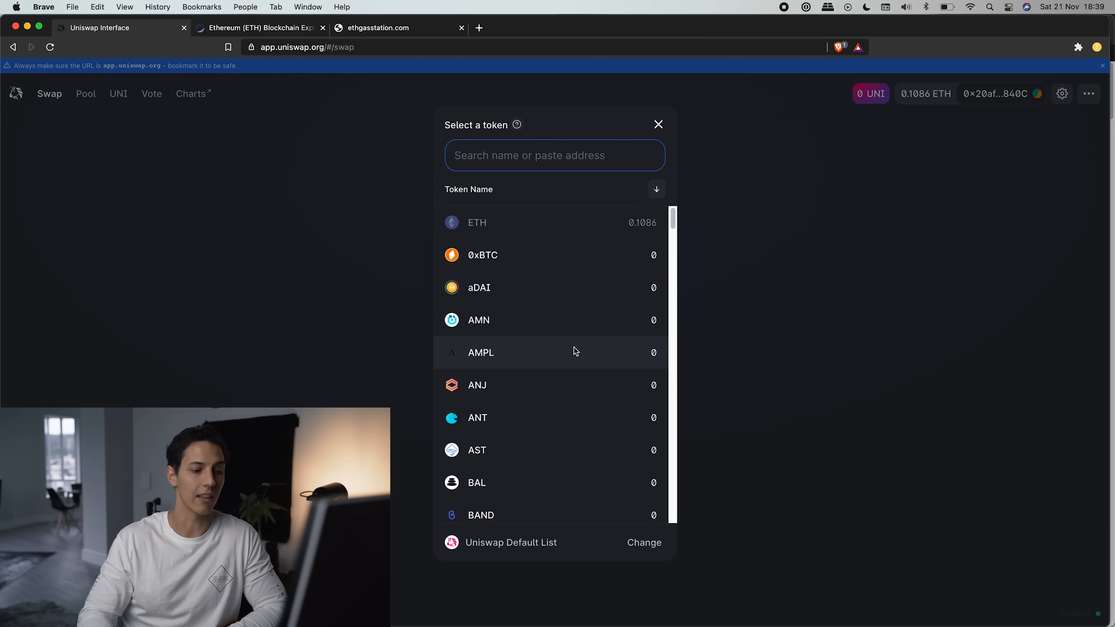
scroll("down", 3)
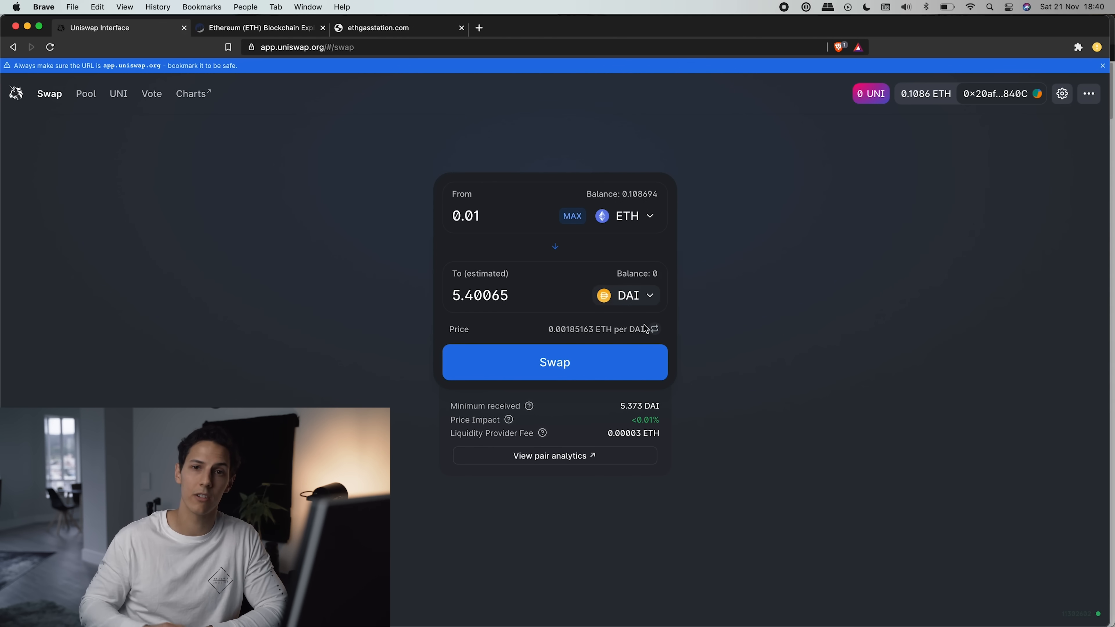
mouse_move(634, 305)
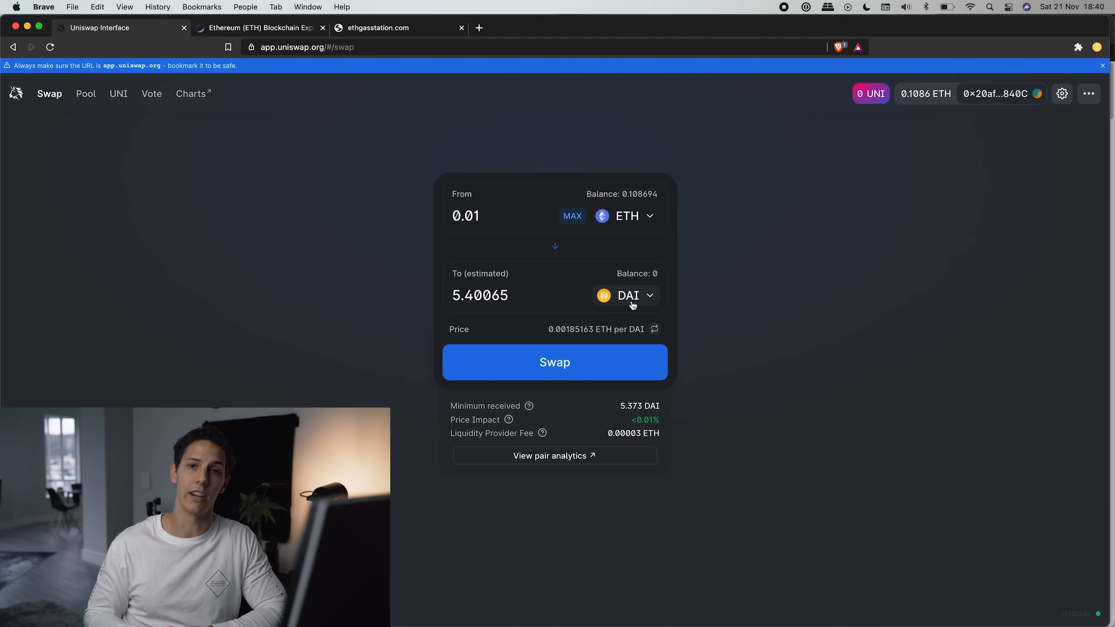